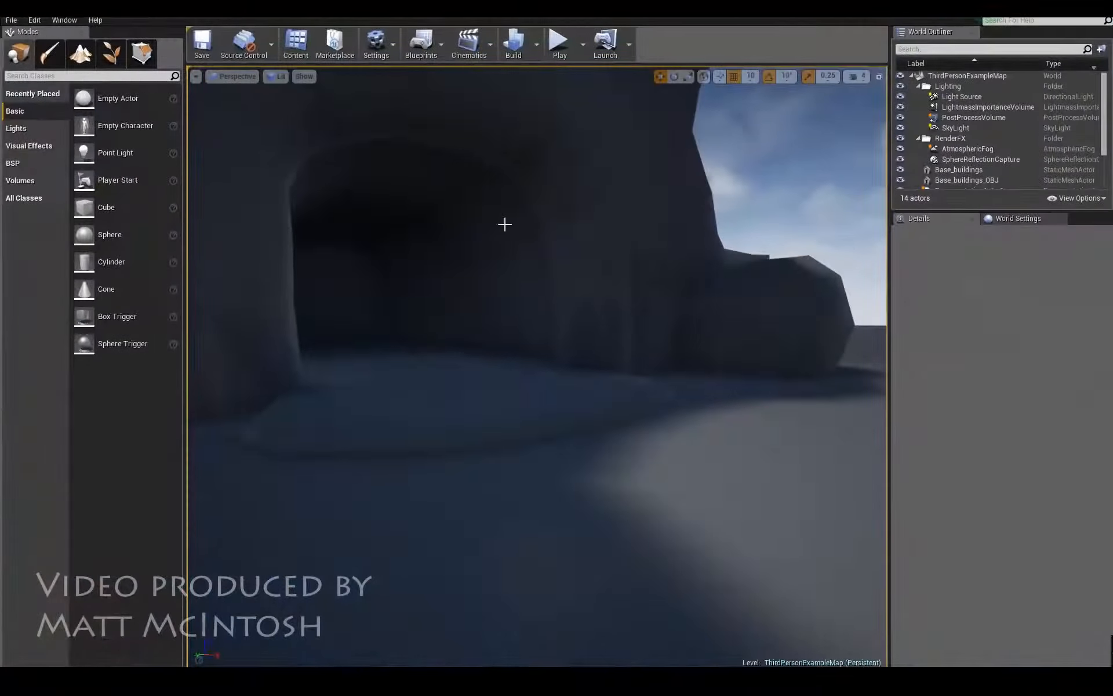
Step: Launch Play In Editor so the third-person character appears on the imported rocky terrain
left_click(559, 42)
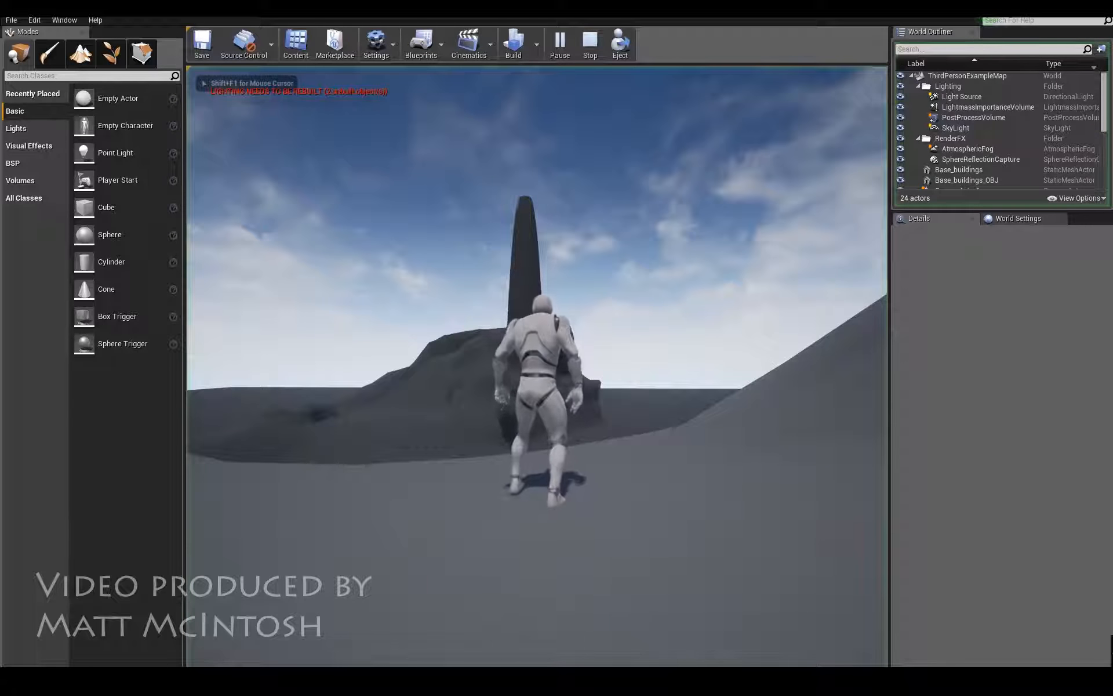